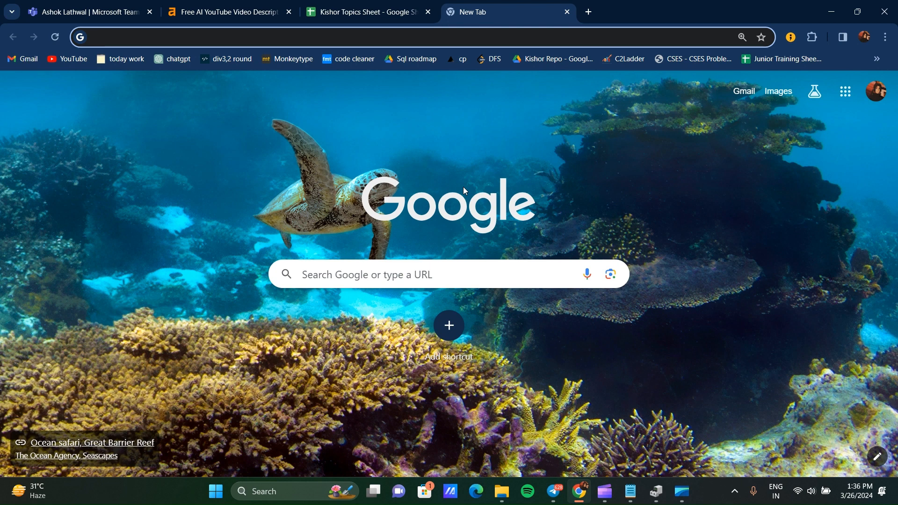
pyautogui.moveTo(303, 372)
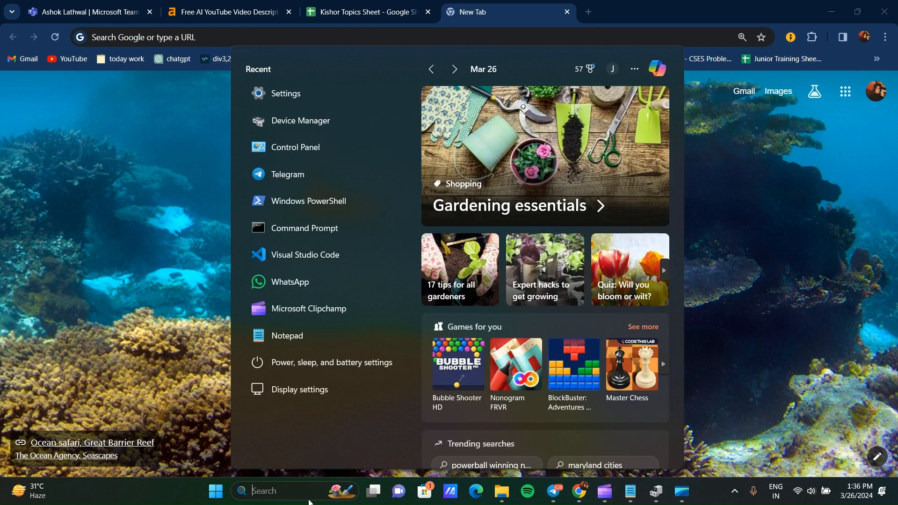
# - Launch Control Panel from the Start menu search by entering "co"
pyautogui.write('co')
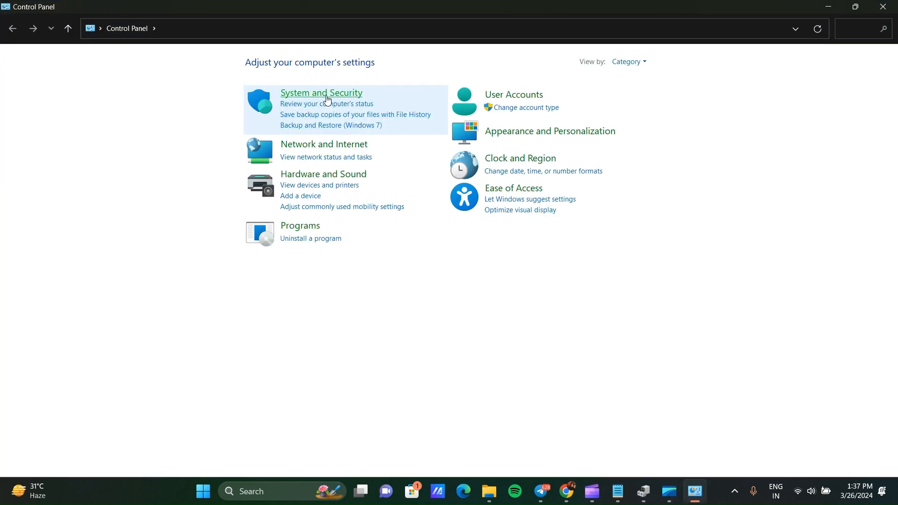
# - Reach Network Connections via Network and Internet, Network and Sharing Center, Change adapter settings
pyautogui.click(321, 93)
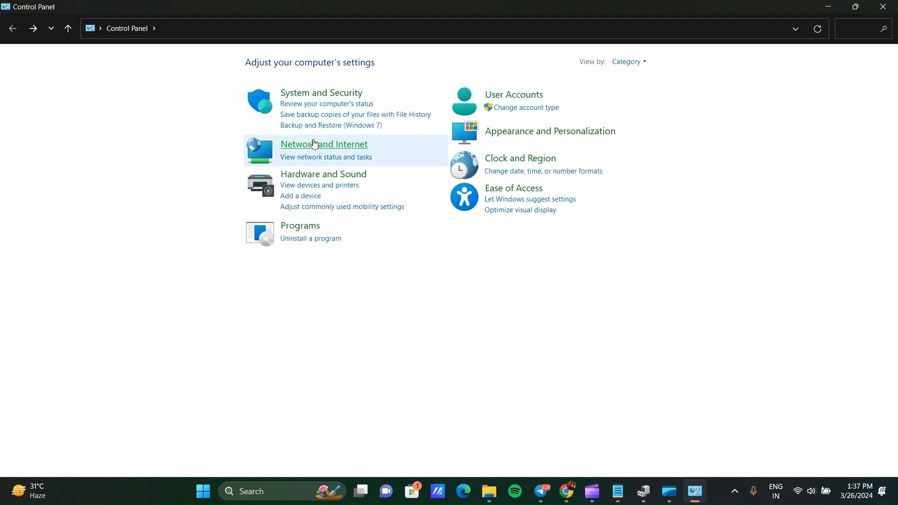
pyautogui.click(323, 144)
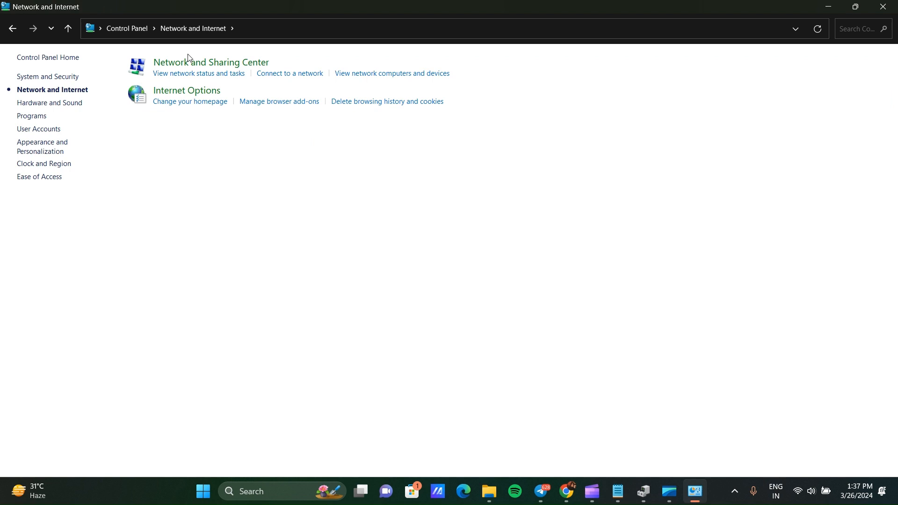
pyautogui.click(210, 62)
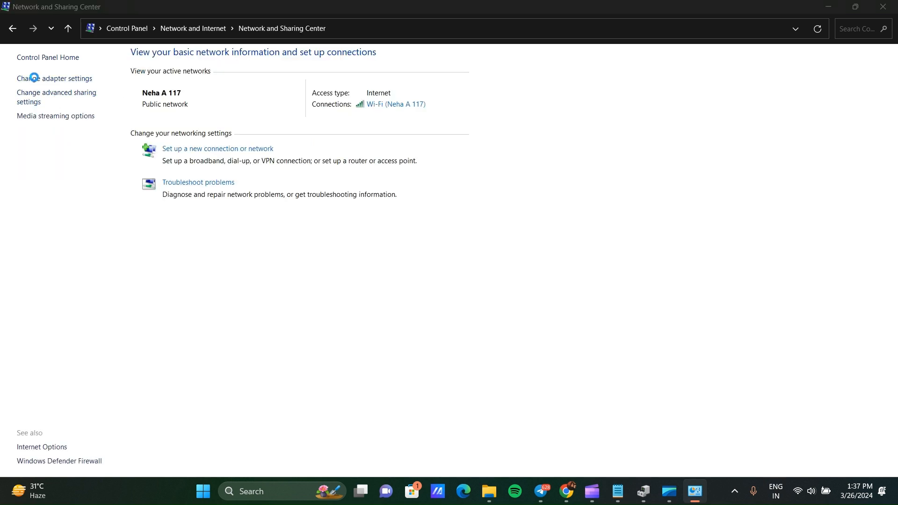
pyautogui.click(54, 78)
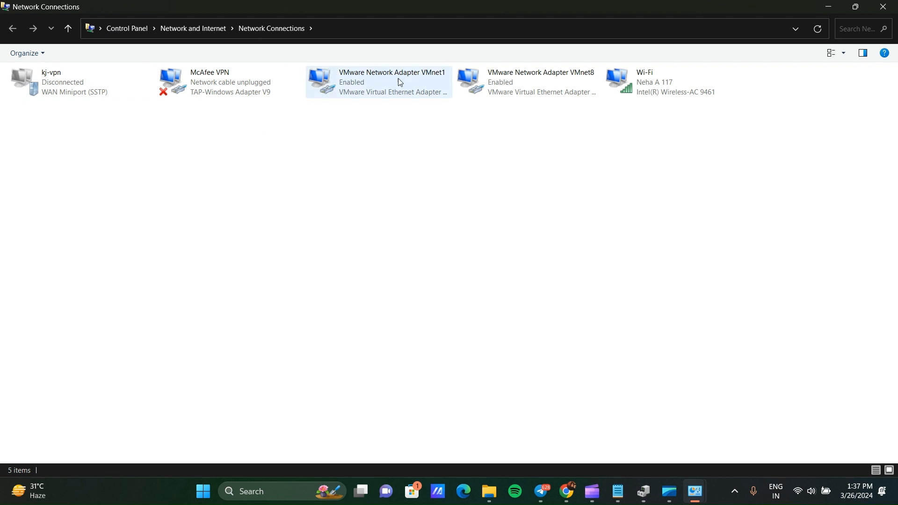
pyautogui.moveTo(425, 76)
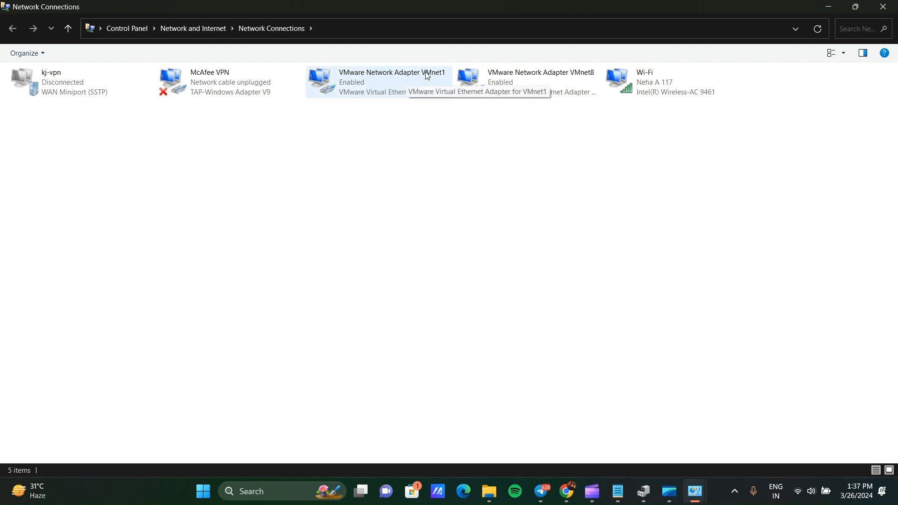
# - From VMnet1's Properties, select Internet Protocol Version 4 and bring up its properties
pyautogui.rightClick(391, 82)
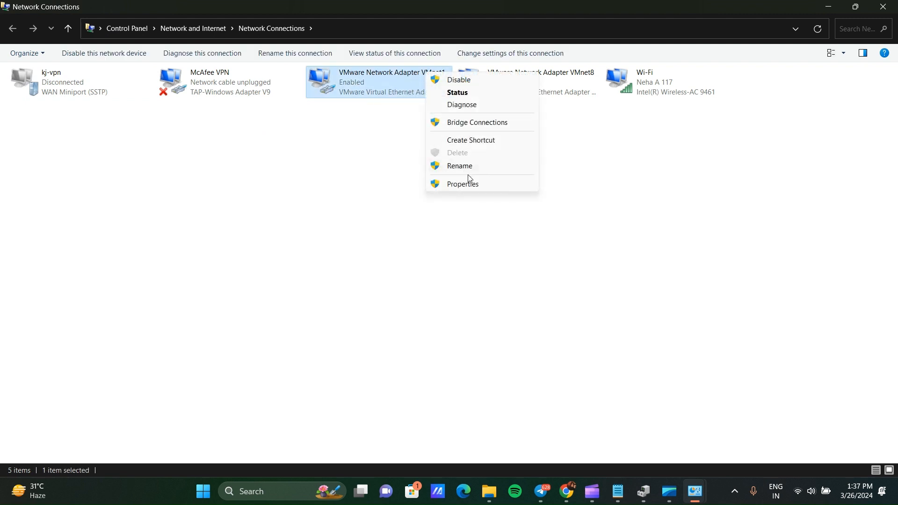
pyautogui.click(462, 184)
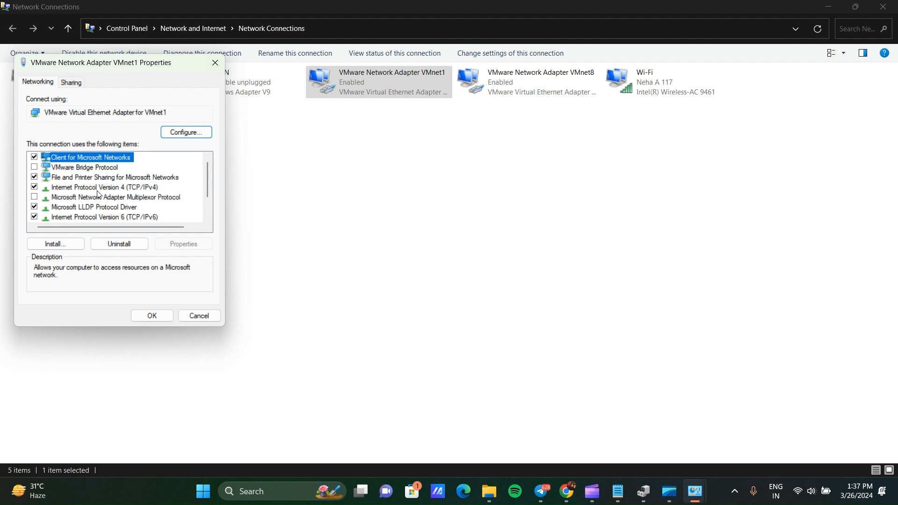
pyautogui.click(104, 188)
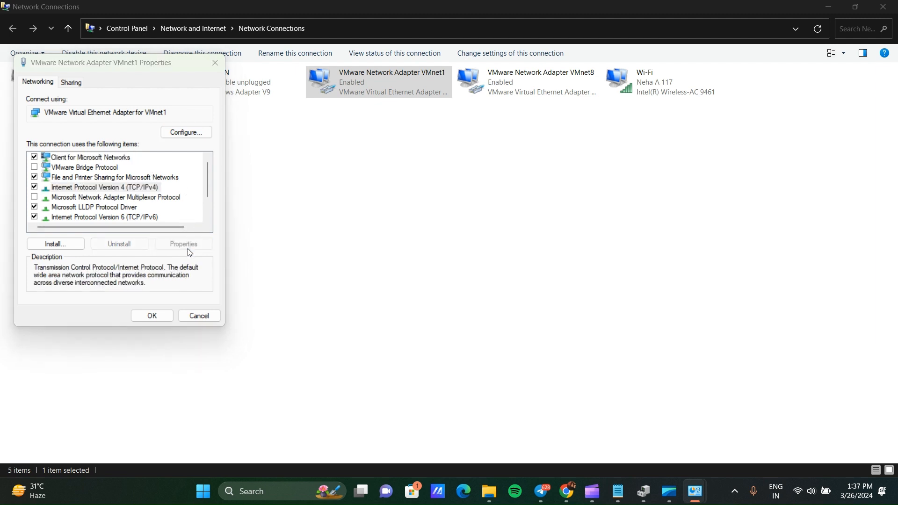
pyautogui.click(184, 243)
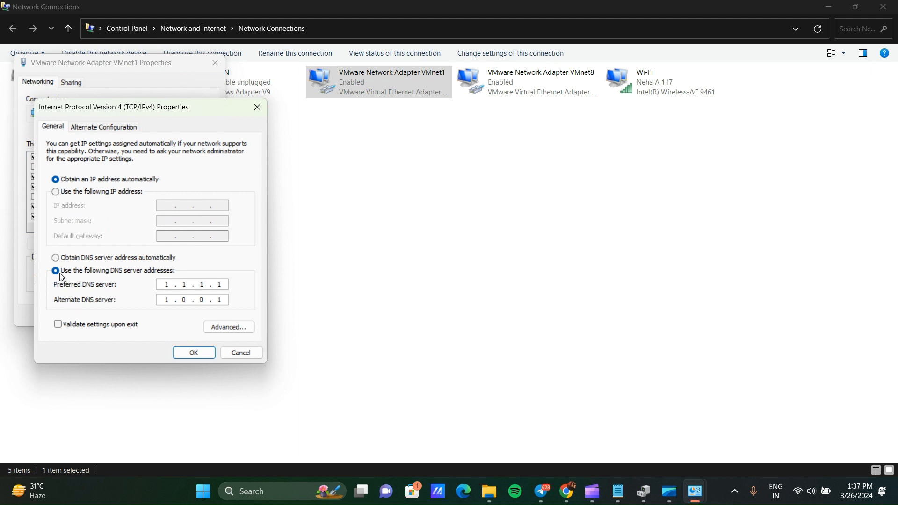
# - Switch to manual DNS with preferred 1.1.1.1 and alternate 1.0.0.1, then confirm with OK
pyautogui.click(56, 259)
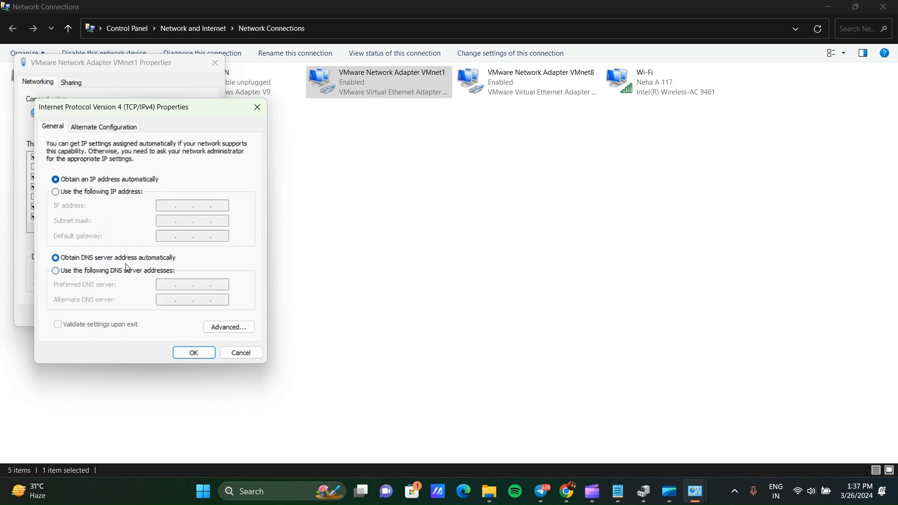
pyautogui.click(56, 271)
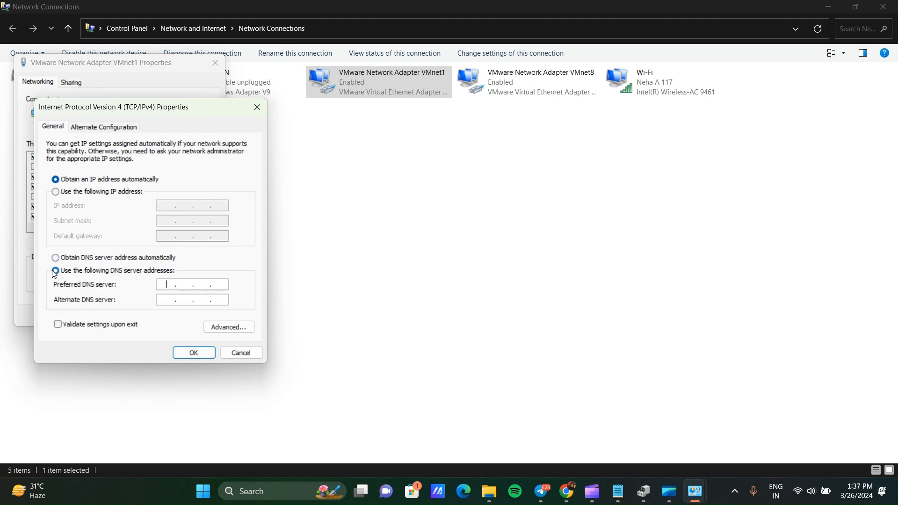
pyautogui.write('1.1.1.')
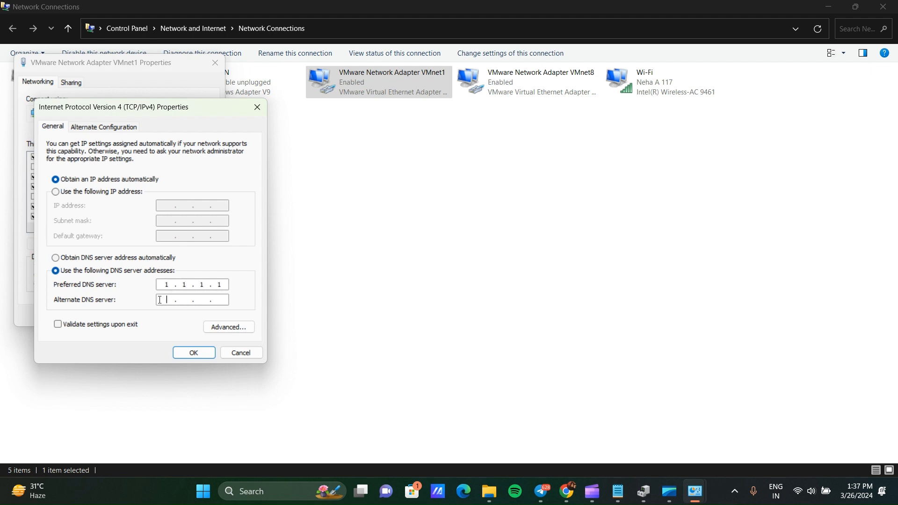
pyautogui.write('10.0')
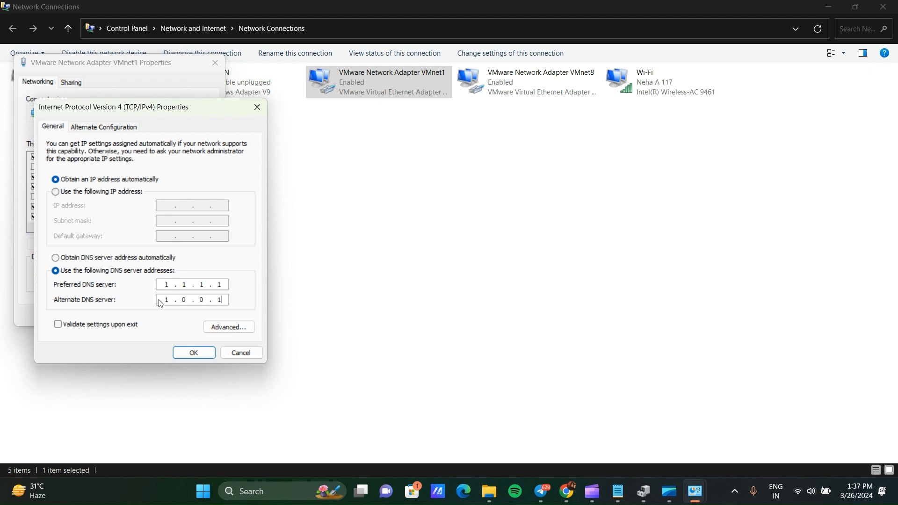
pyautogui.click(193, 353)
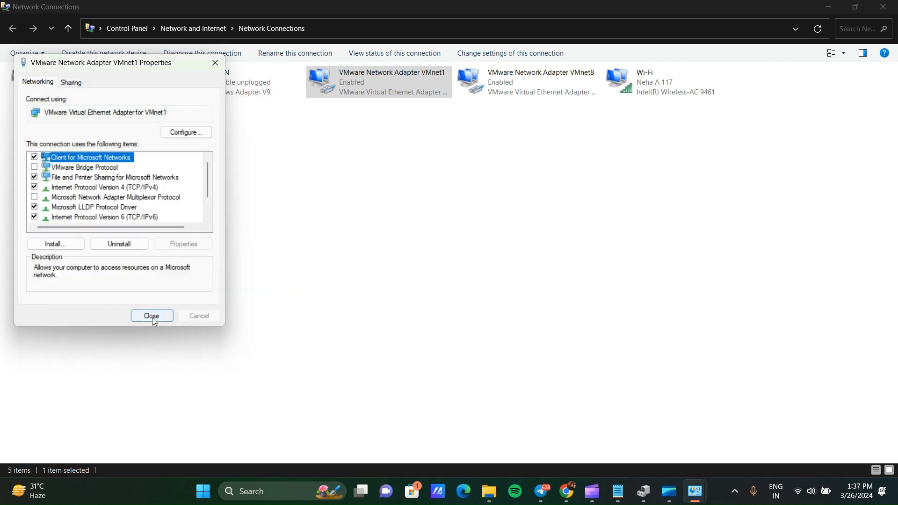
# - Dismiss the VMnet1 properties and Network and Sharing Center, then focus the taskbar Search box
pyautogui.click(151, 316)
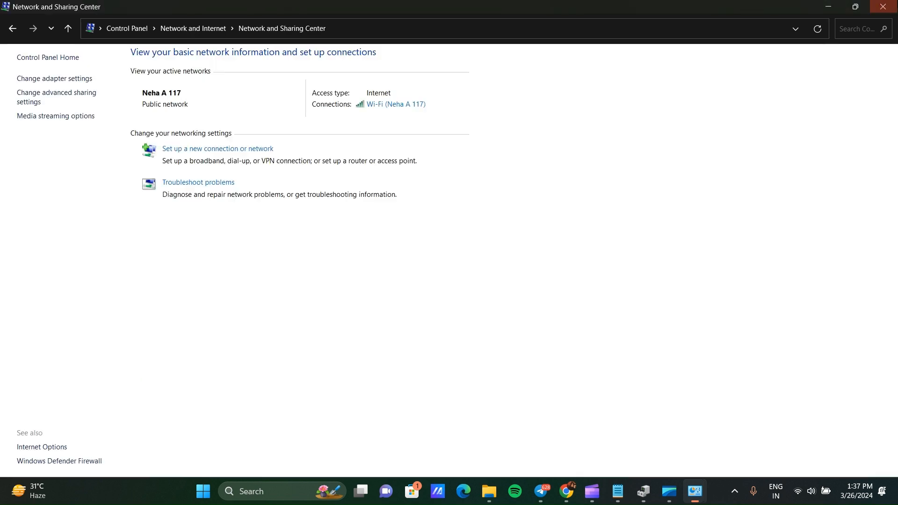
pyautogui.click(578, 491)
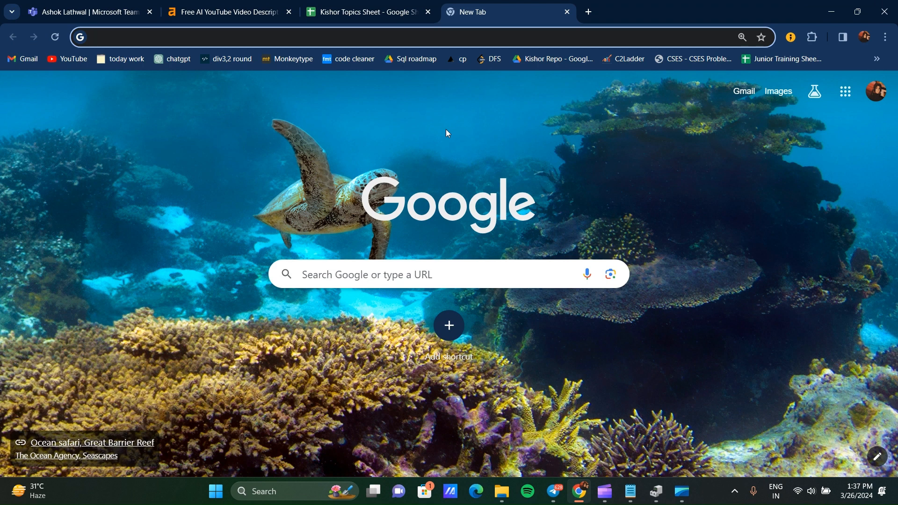
pyautogui.click(229, 36)
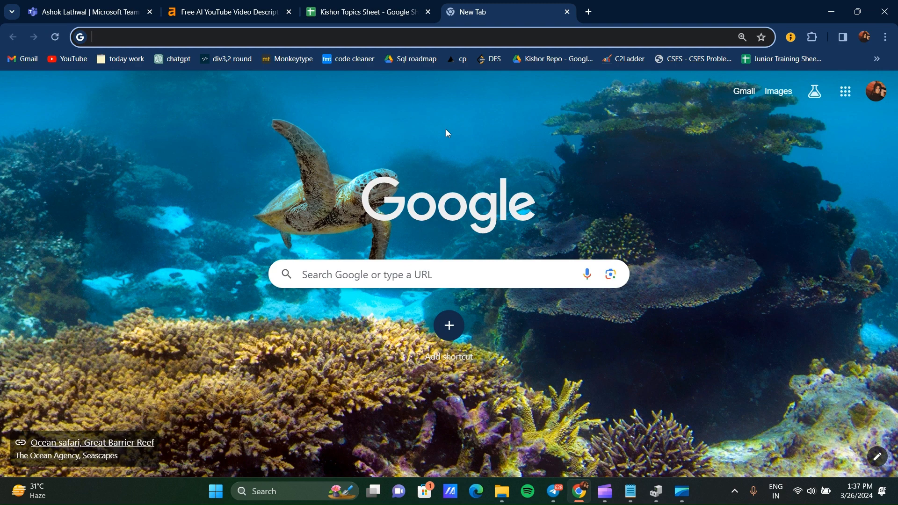
pyautogui.moveTo(273, 470)
pyautogui.write('d')
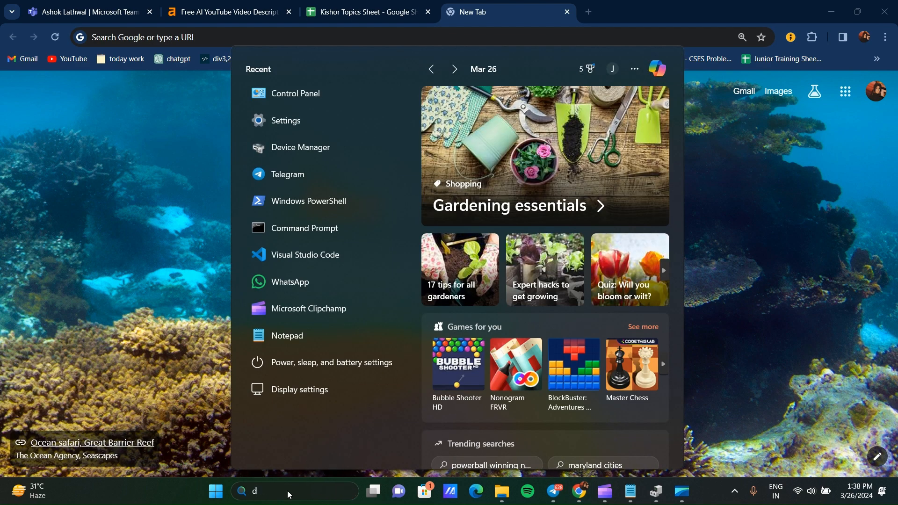
# - Launch Device Manager, expand Network adapters and choose Uninstall device on Intel(R) Wireless-AC 9461
pyautogui.write('evice Manager')
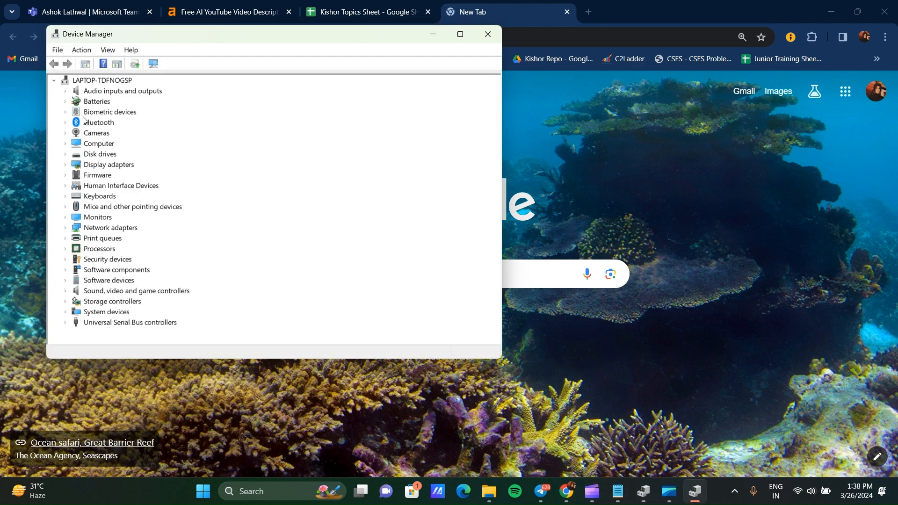
pyautogui.moveTo(101, 195)
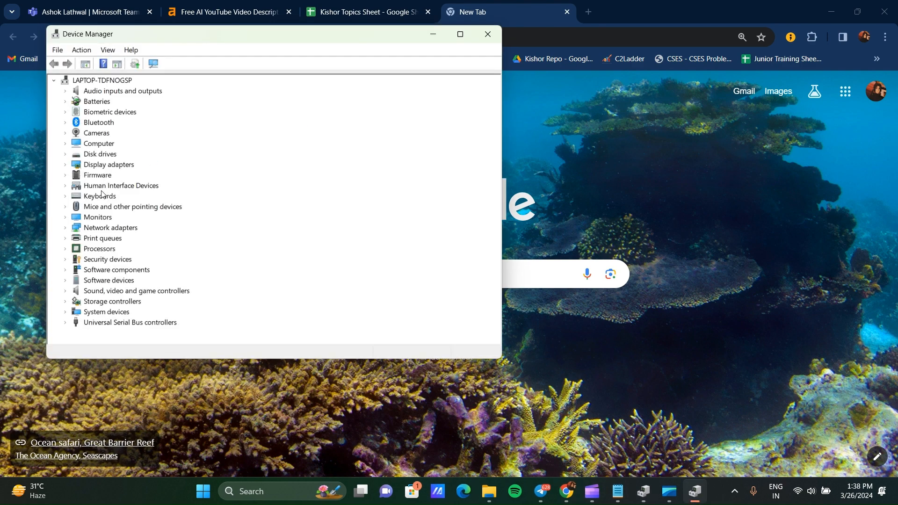
pyautogui.click(64, 207)
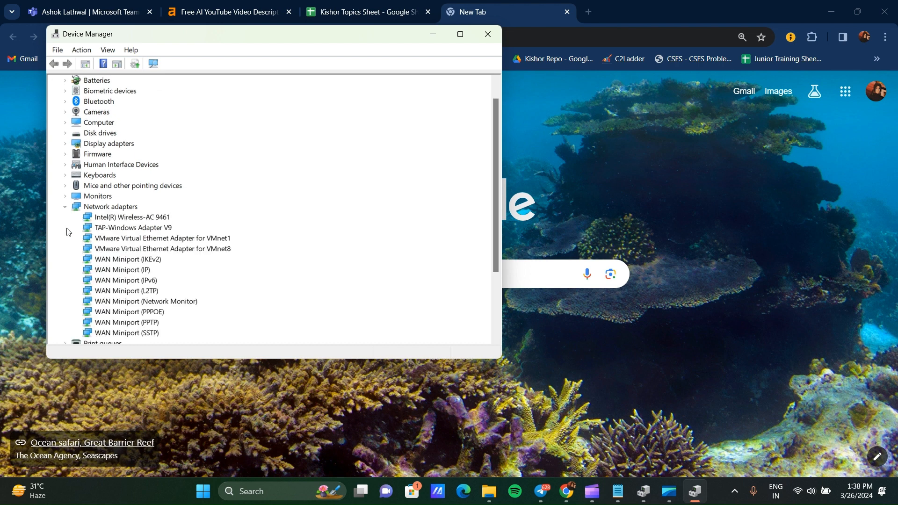
pyautogui.moveTo(131, 313)
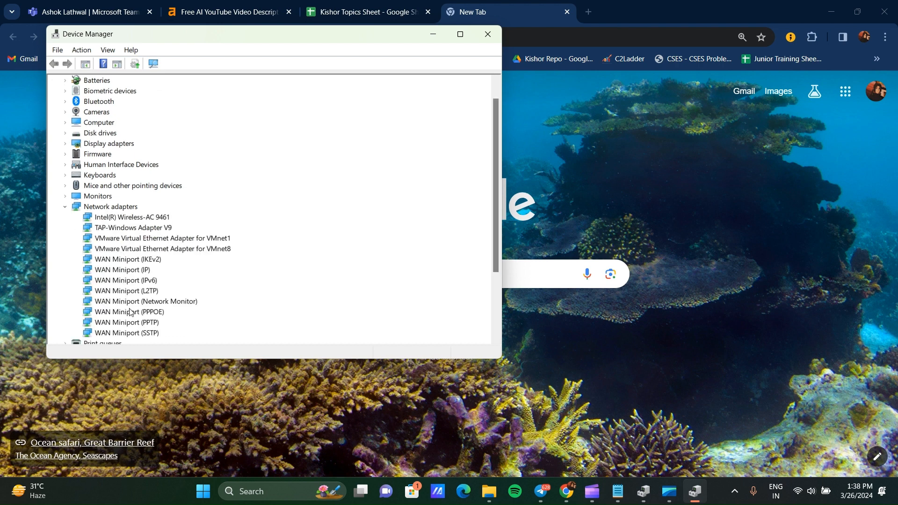
pyautogui.moveTo(101, 217)
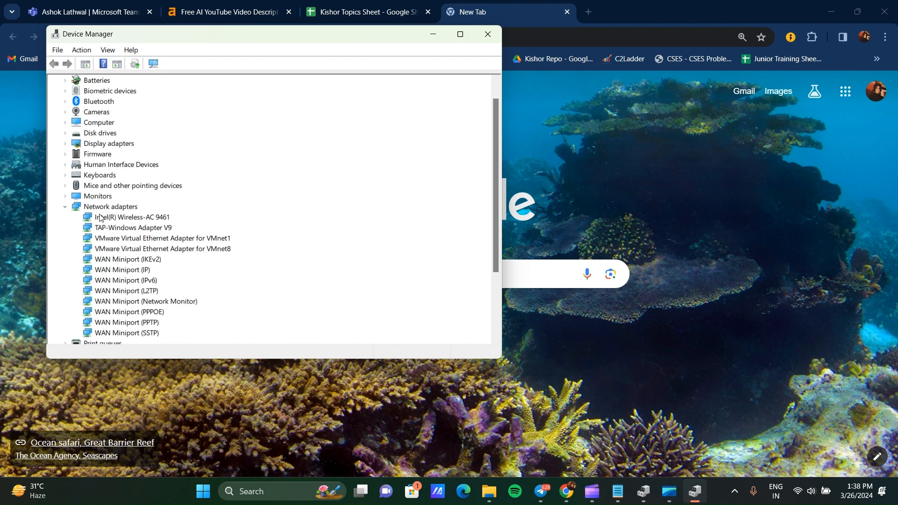
pyautogui.rightClick(132, 217)
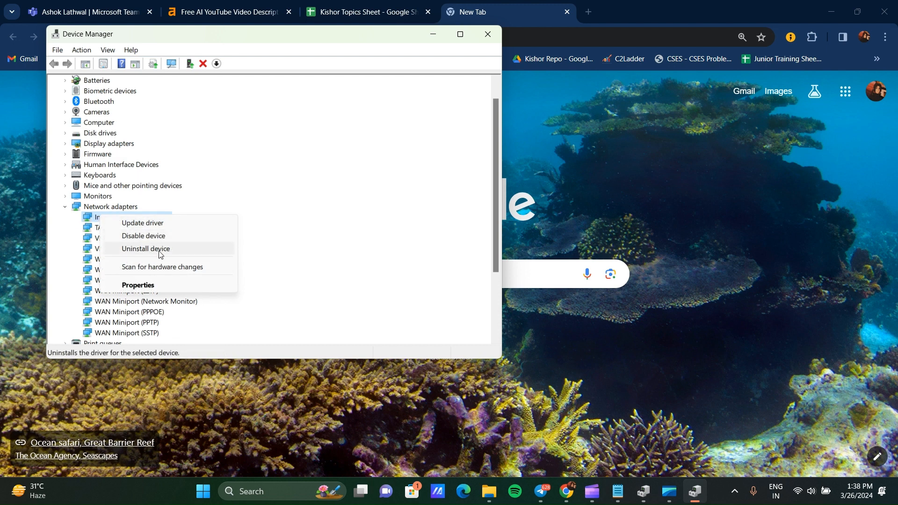
pyautogui.click(147, 248)
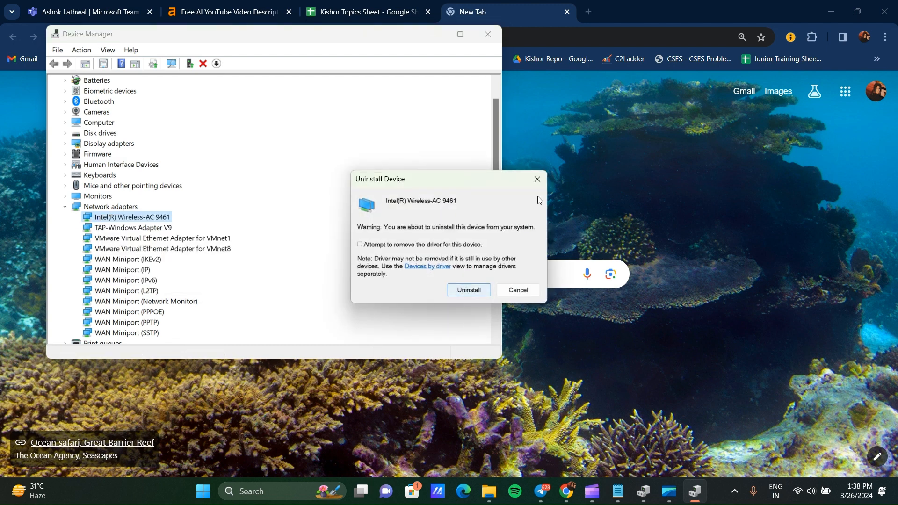
# - Cancel the uninstall so the Wi-Fi adapter stays listed, then close Device Manager
pyautogui.click(516, 290)
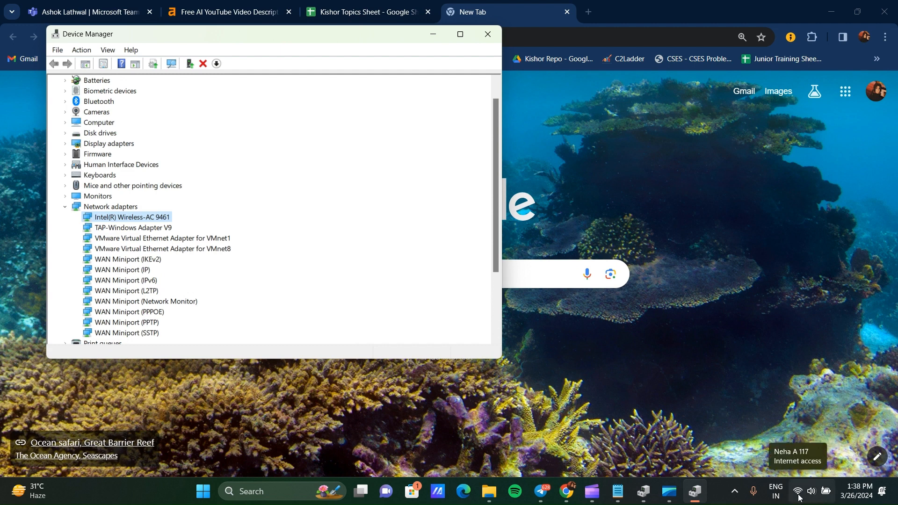
pyautogui.moveTo(116, 237)
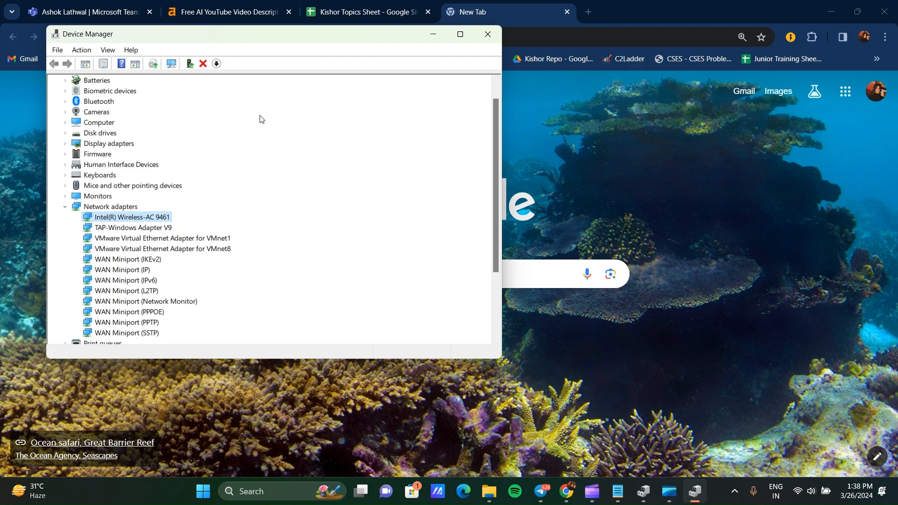
pyautogui.click(486, 33)
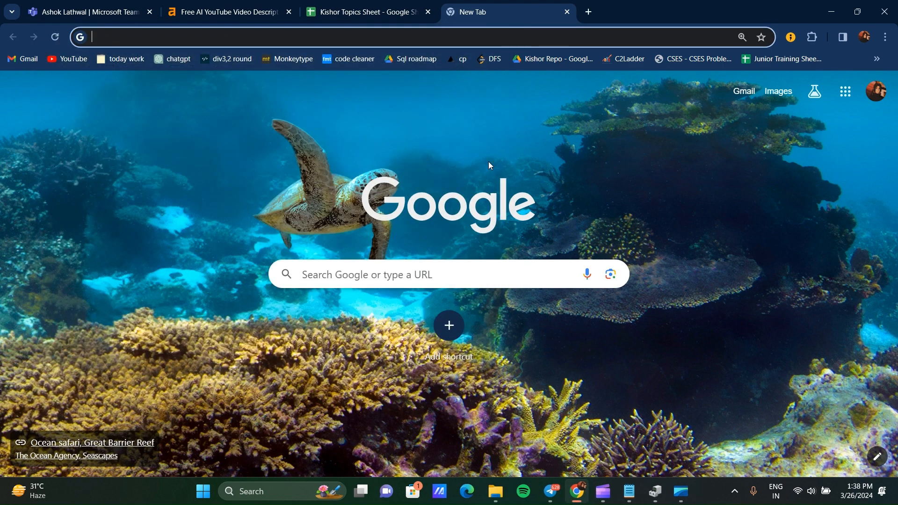
pyautogui.moveTo(600, 150)
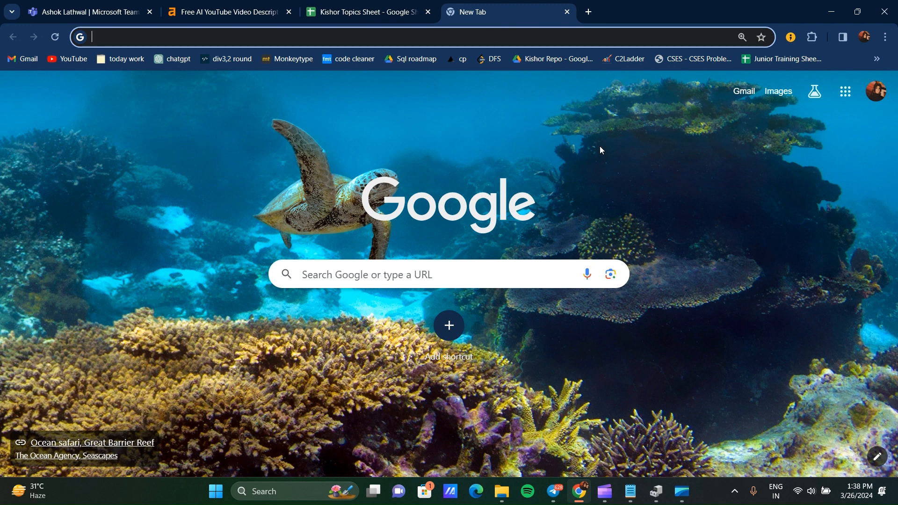
pyautogui.moveTo(590, 429)
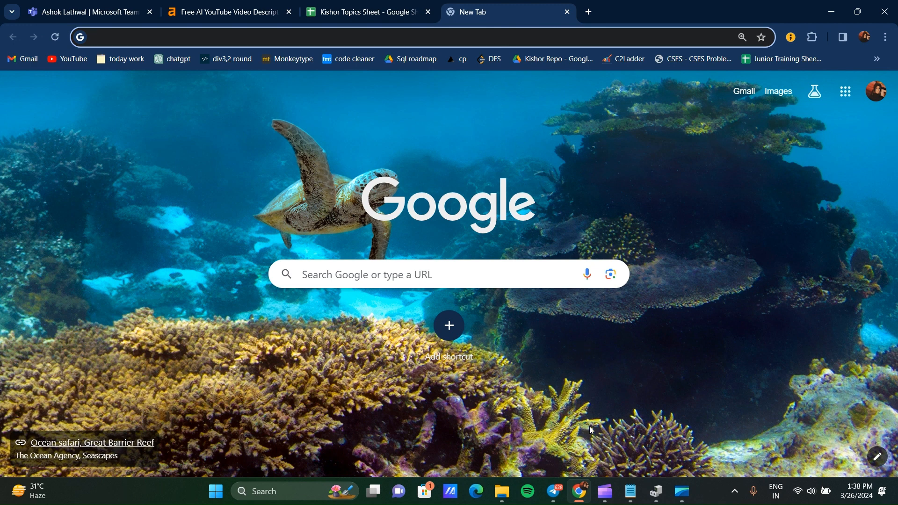
pyautogui.moveTo(599, 456)
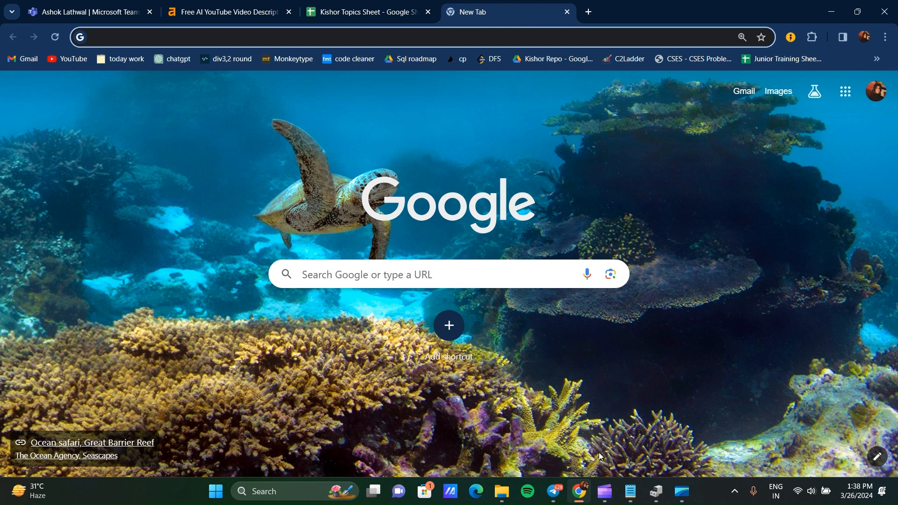